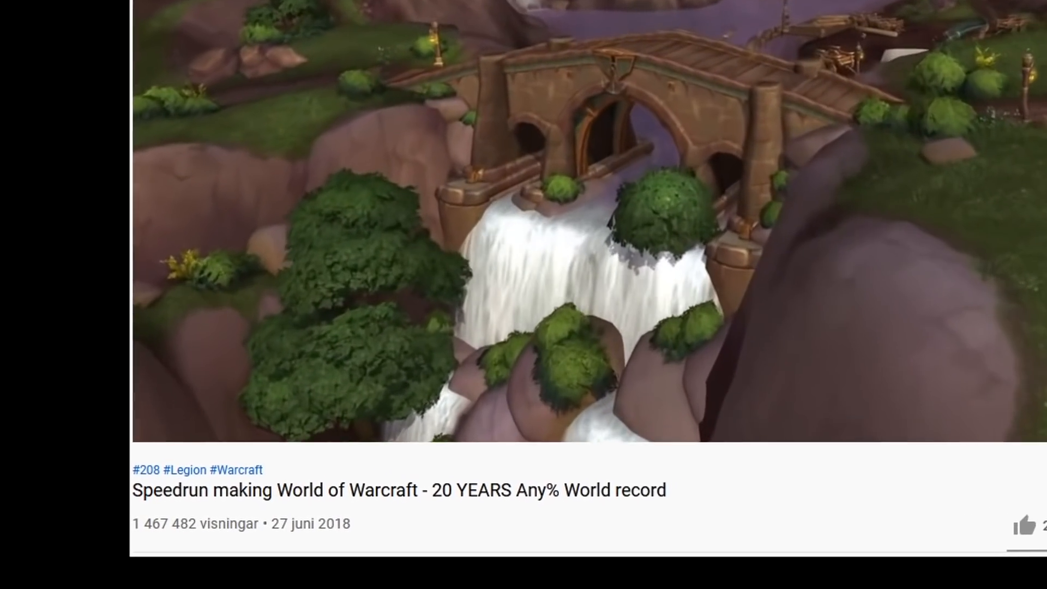
Step: Have State::new build a Vulkan wgpu instance and call instance.create_surface(window)
{"action": "scroll", "scroll_direction": "down", "scroll_amount": 3}
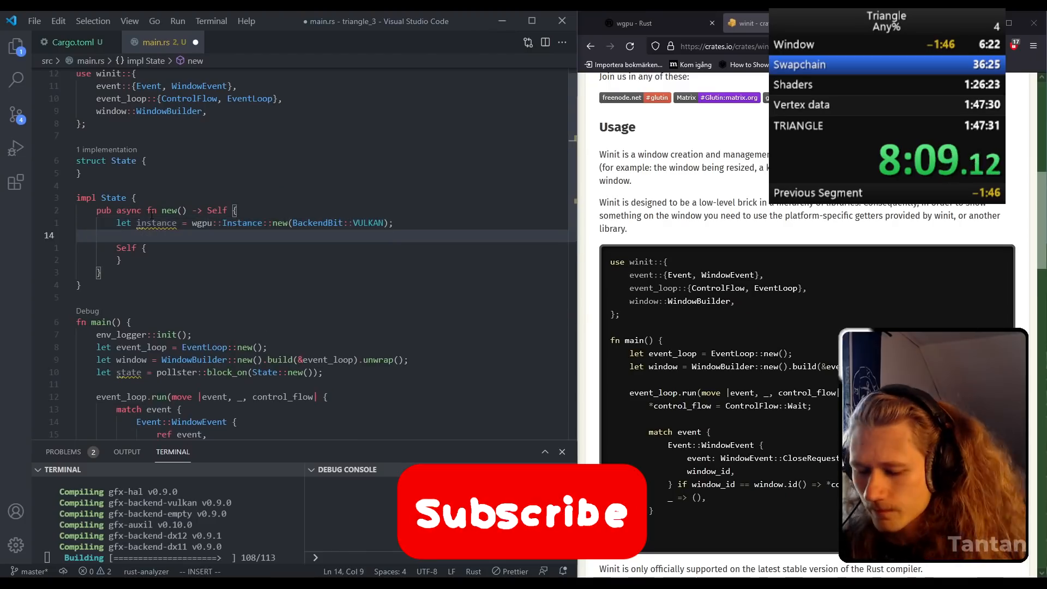
{"action": "type", "text": "instance.create_surface(window)"}
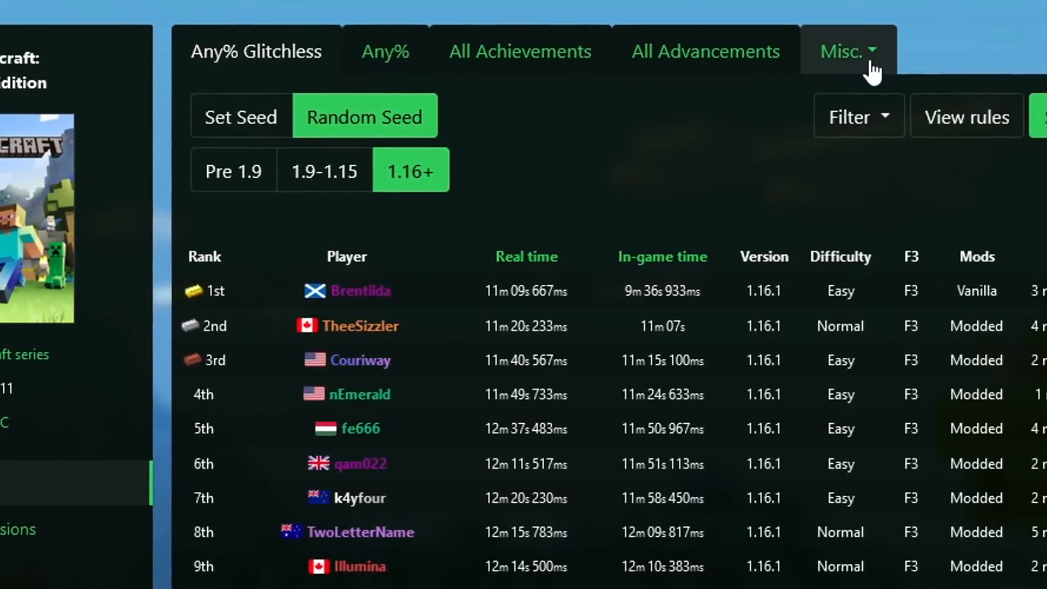
Step: List the Misc. Minecraft leaderboard categories, then head toward the Learn Wgpu page
{"action": "left_click", "coordinate": [848, 51]}
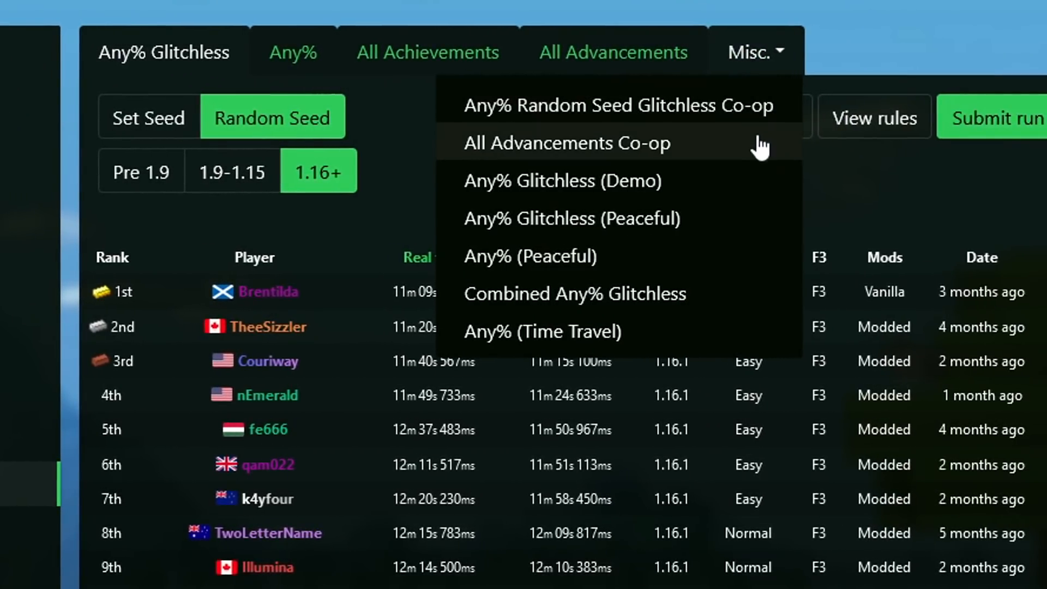
{"action": "mouse_move", "coordinate": [763, 293]}
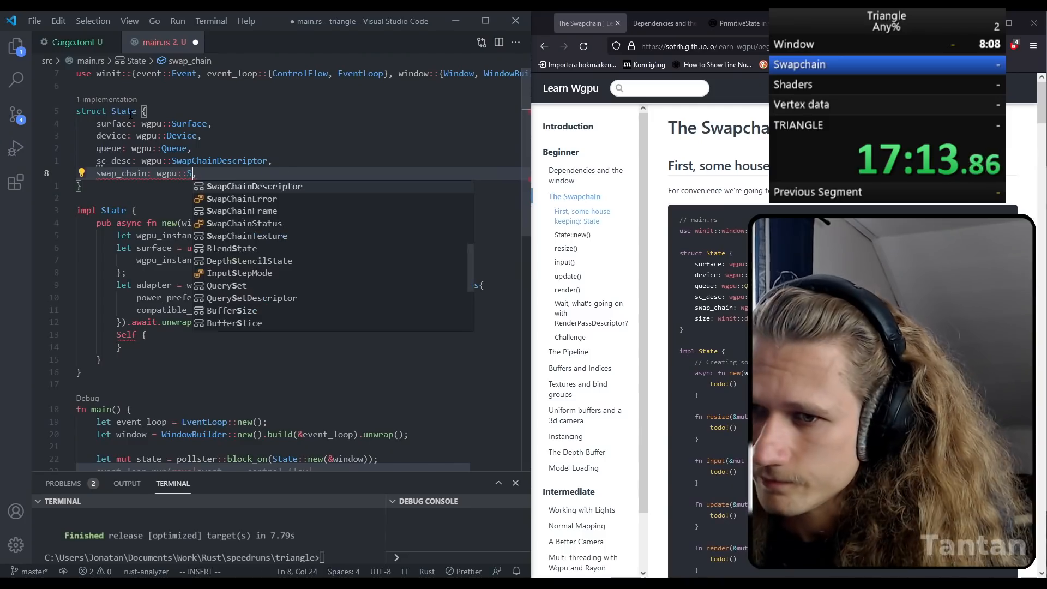
{"action": "type", "text": "wapCh"}
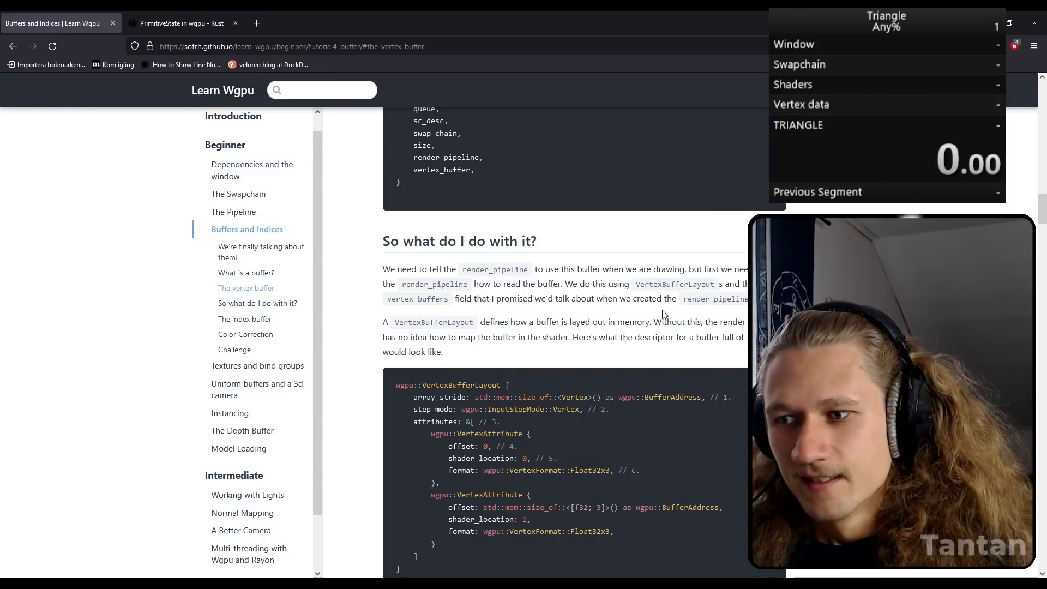
Step: Step through Introduction and Why Rust? to reach the Dependencies and the window chapter
{"action": "left_click", "coordinate": [233, 116]}
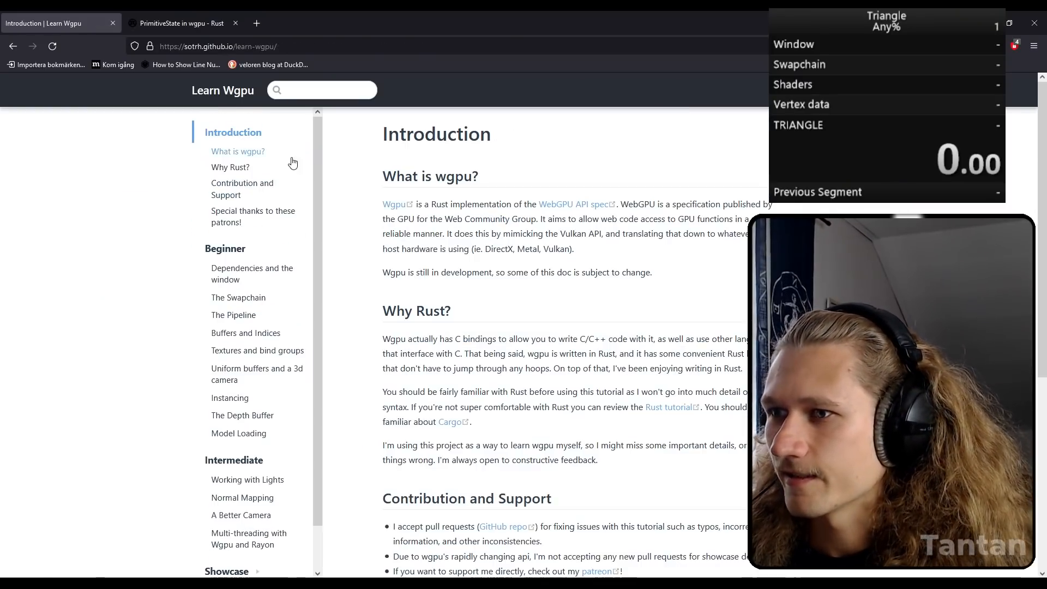
{"action": "left_click", "coordinate": [230, 167]}
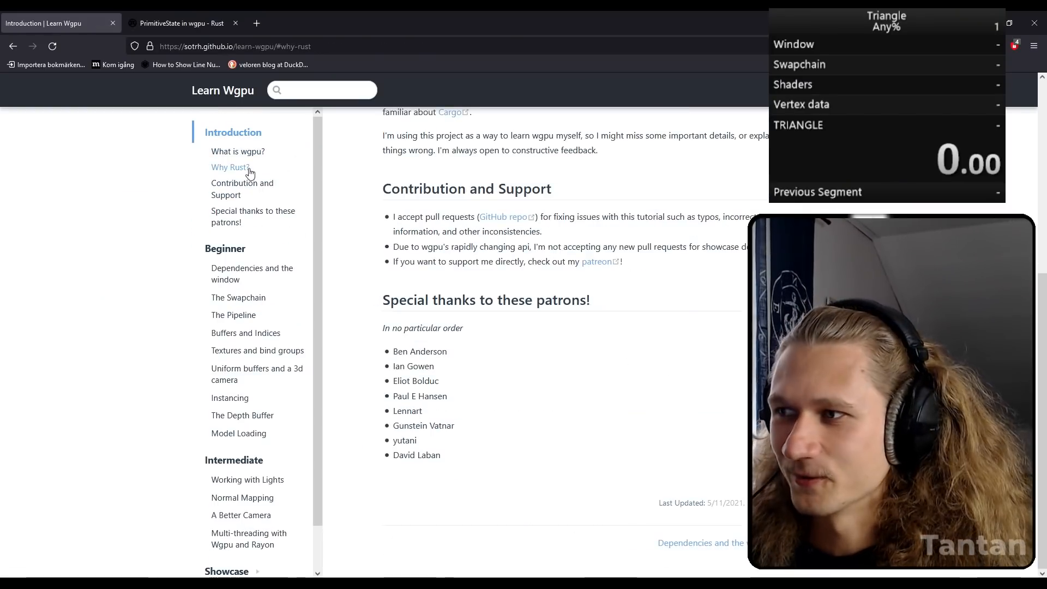
{"action": "mouse_move", "coordinate": [252, 274]}
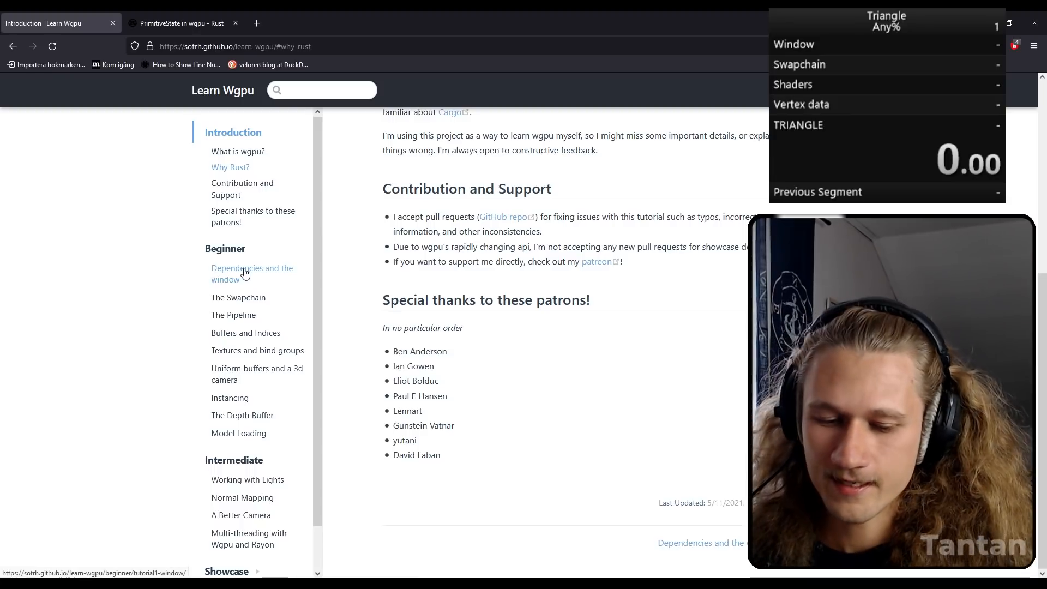
{"action": "left_click", "coordinate": [251, 273]}
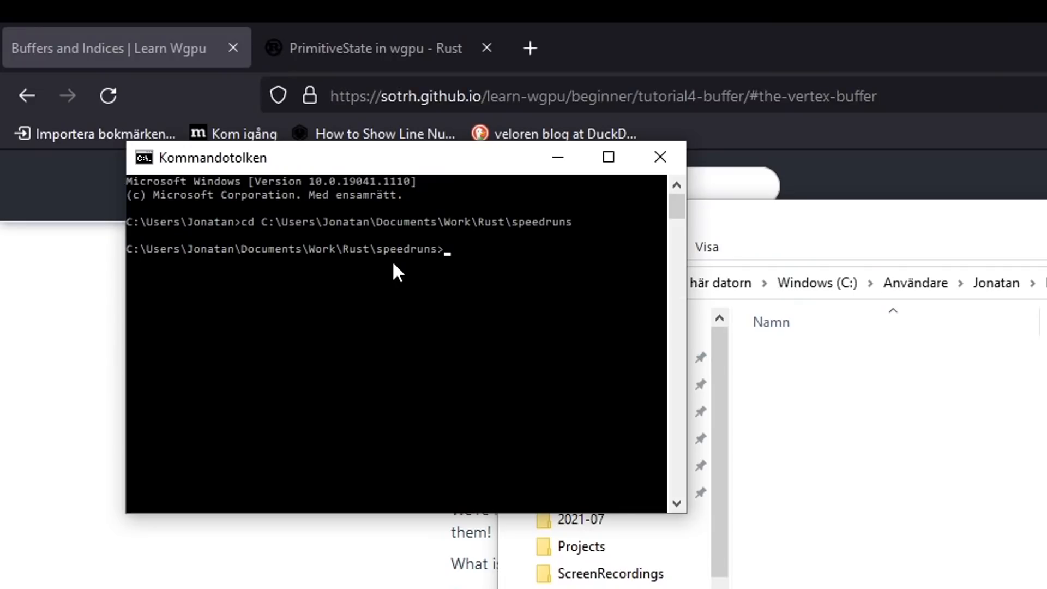
Step: Run cargo init in the speedruns folder to create the new Cargo project
{"action": "type", "text": "cargo init"}
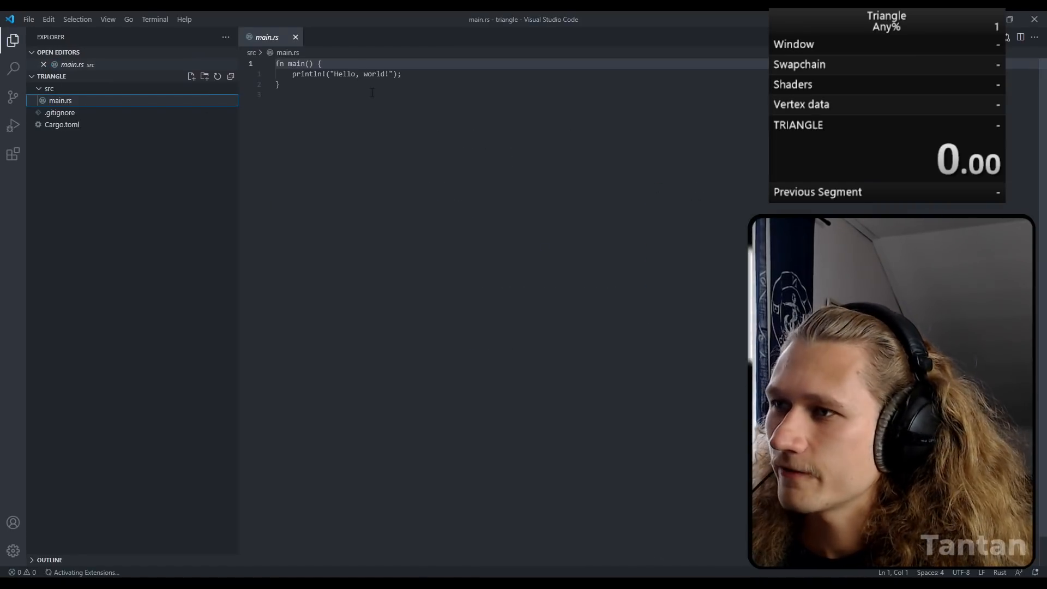
Step: Write the winit event loop importing EventLoop and WindowBuilder, build and run, then close the blank window
{"action": "left_click", "coordinate": [61, 124]}
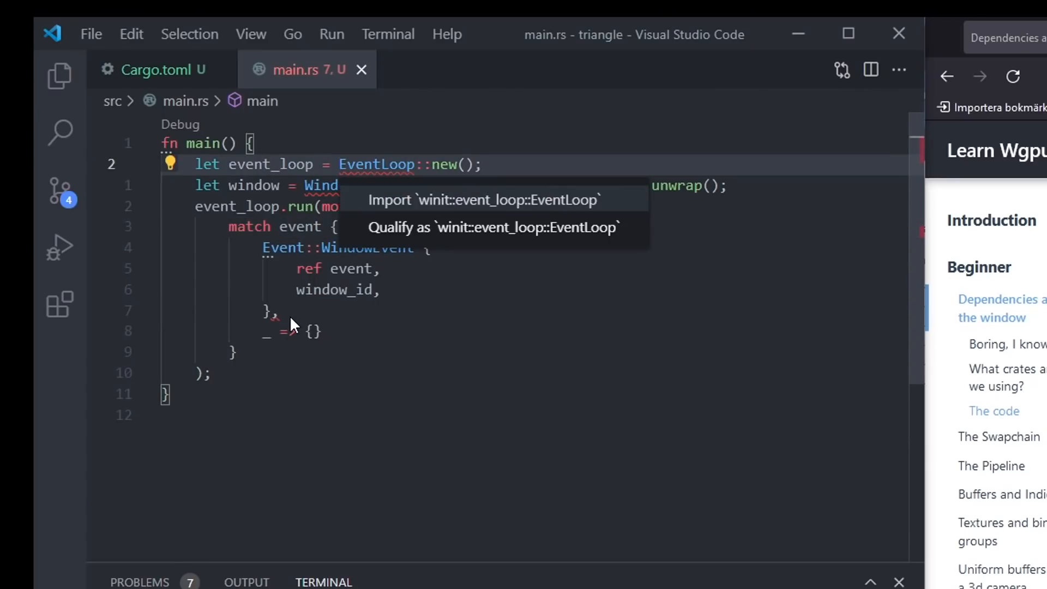
{"action": "left_click", "coordinate": [482, 199]}
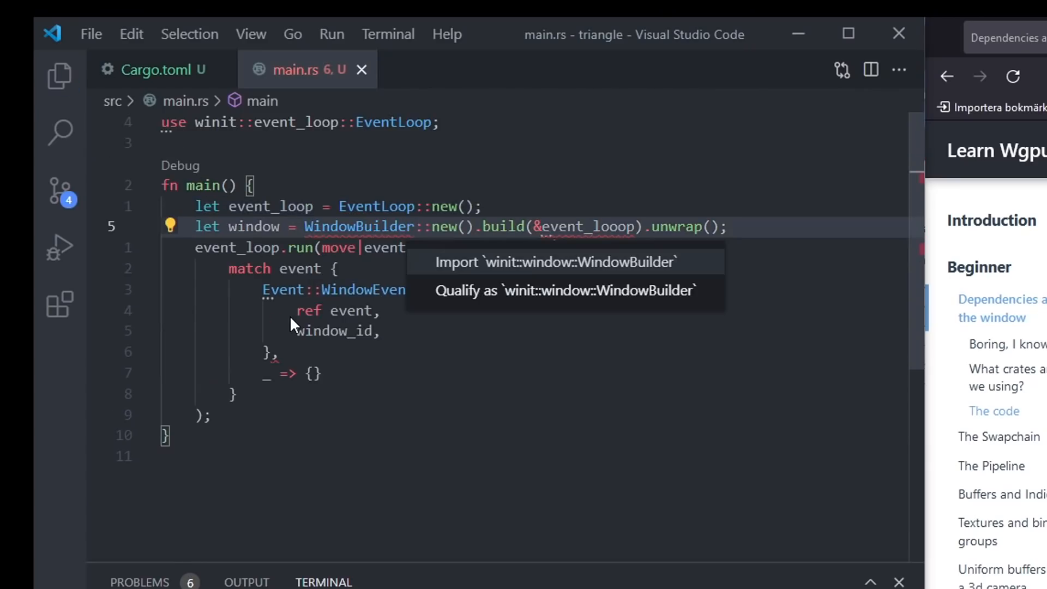
{"action": "left_click", "coordinate": [555, 262]}
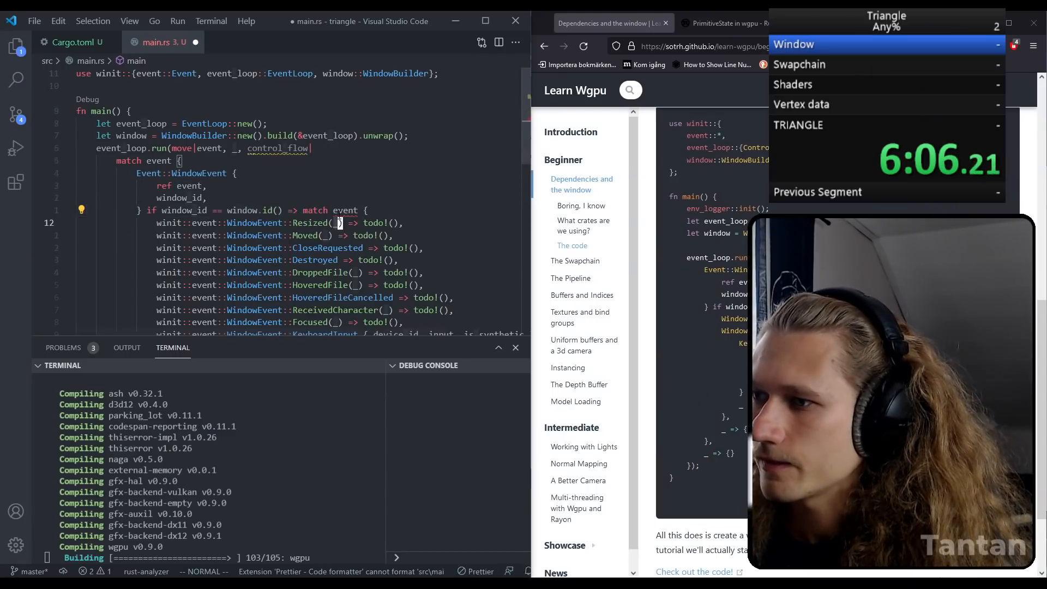
{"action": "scroll", "scroll_direction": "down", "scroll_amount": 3}
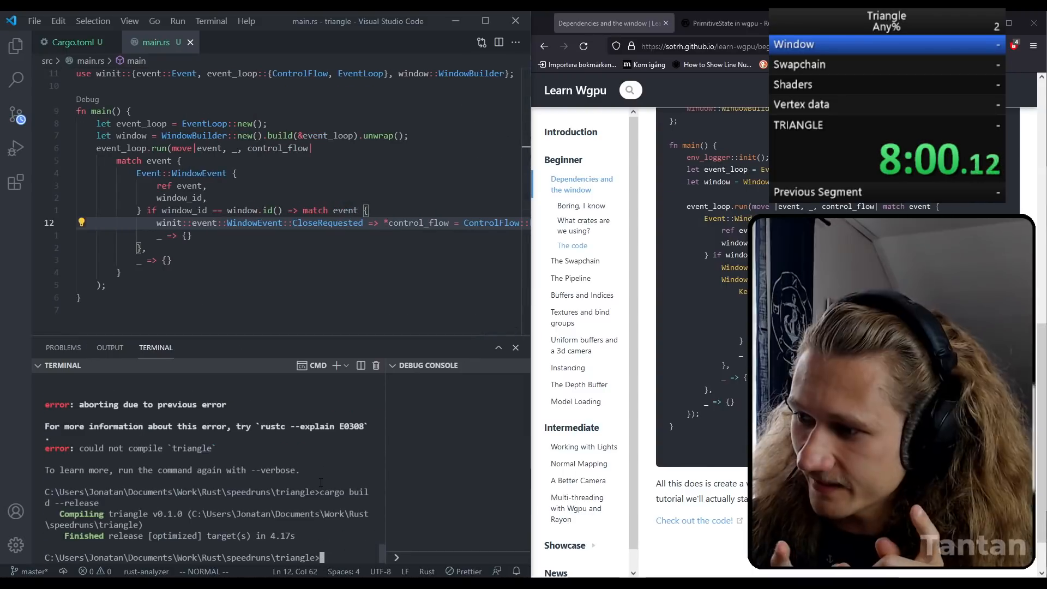
{"action": "type", "text": "cargo run --release"}
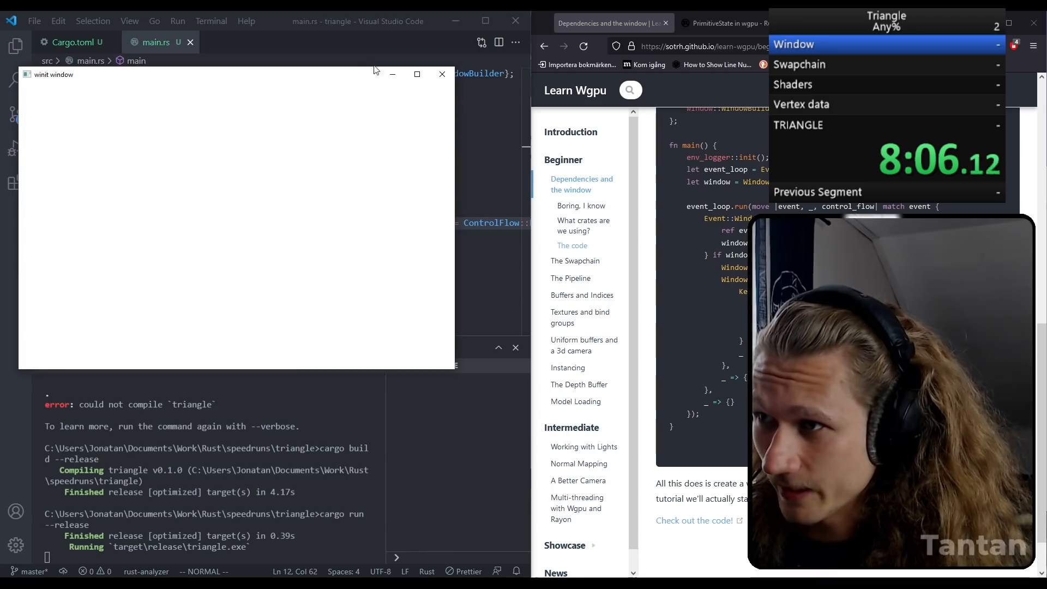
{"action": "left_click", "coordinate": [441, 74]}
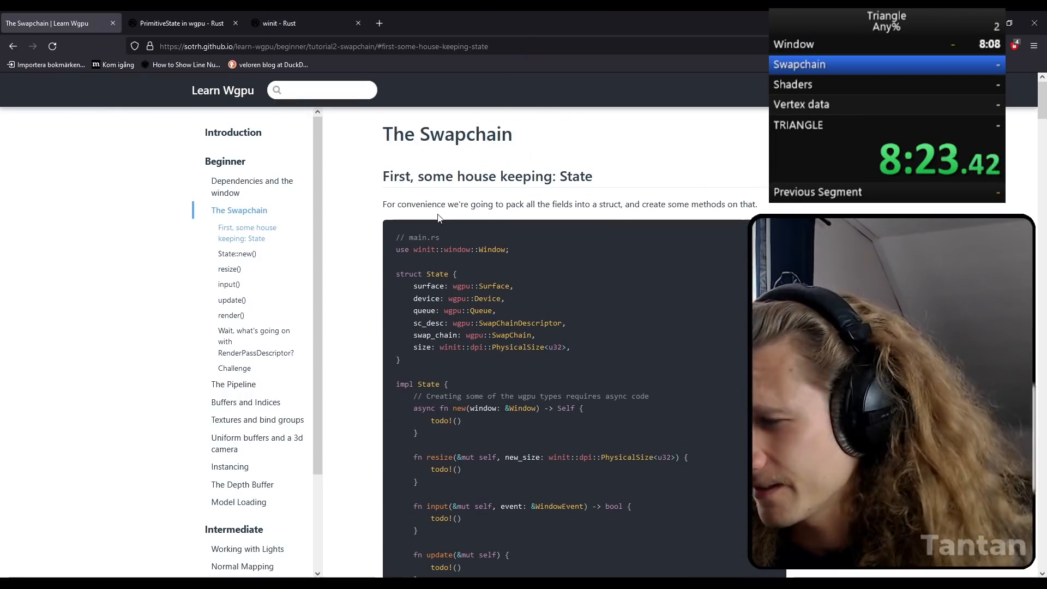
{"action": "mouse_move", "coordinate": [491, 372]}
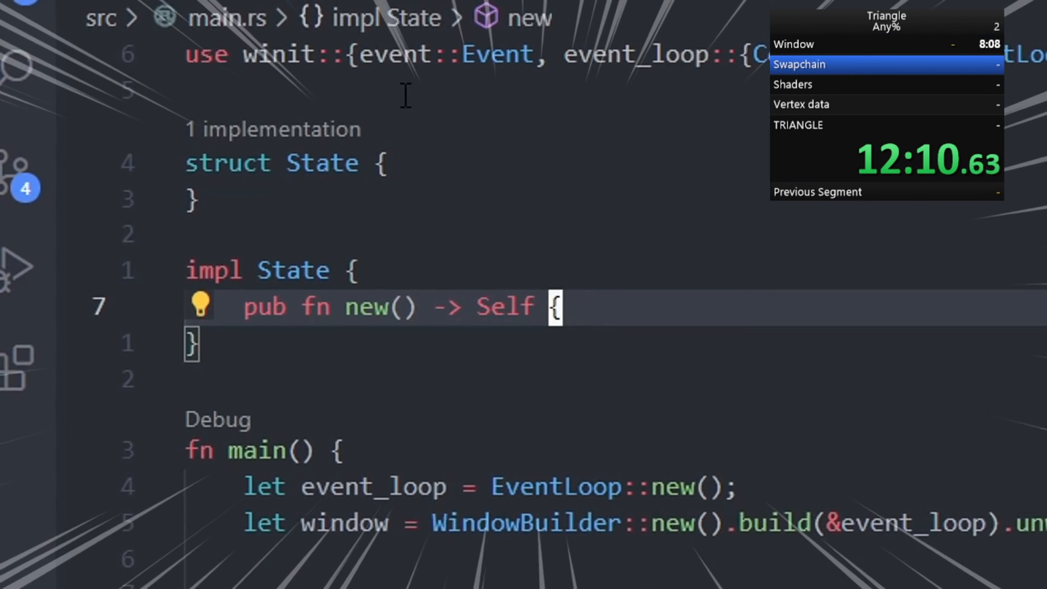
Step: Start async fn new(window: &Window) returning Self with instance, surface and adapter
{"action": "key", "text": "Enter"}
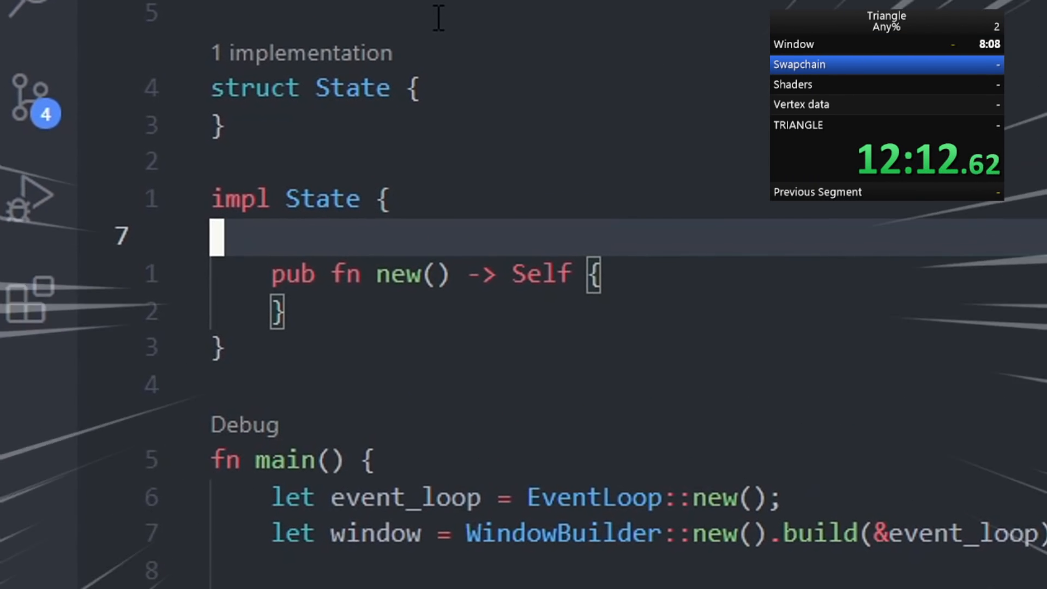
{"action": "type", "text": "Self {"}
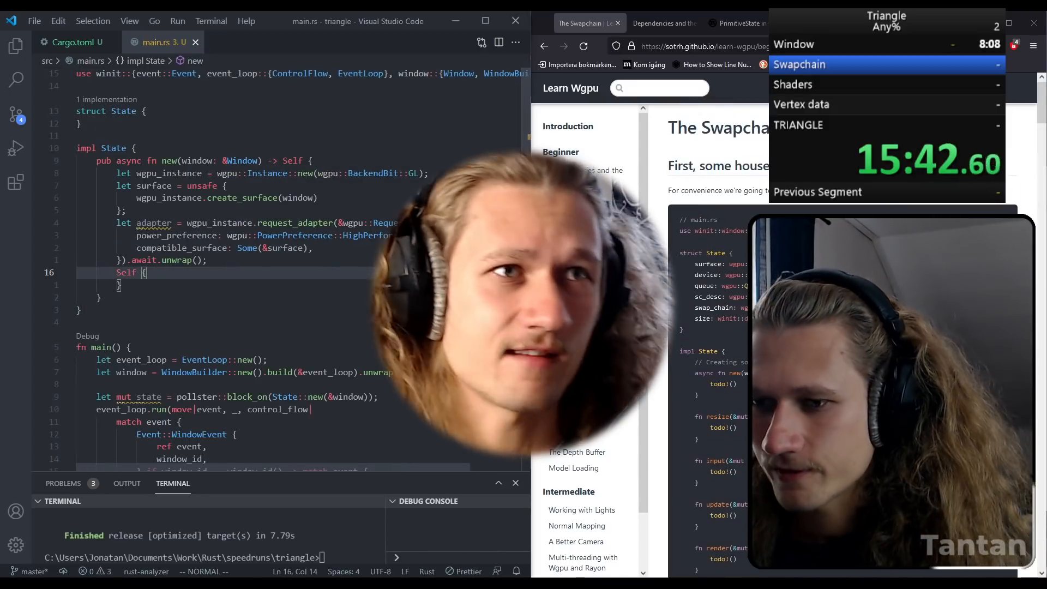
Step: Run cargo run --release to show the red-green-blue gradient triangle in the winit window
{"action": "scroll", "scroll_direction": "down", "scroll_amount": 3}
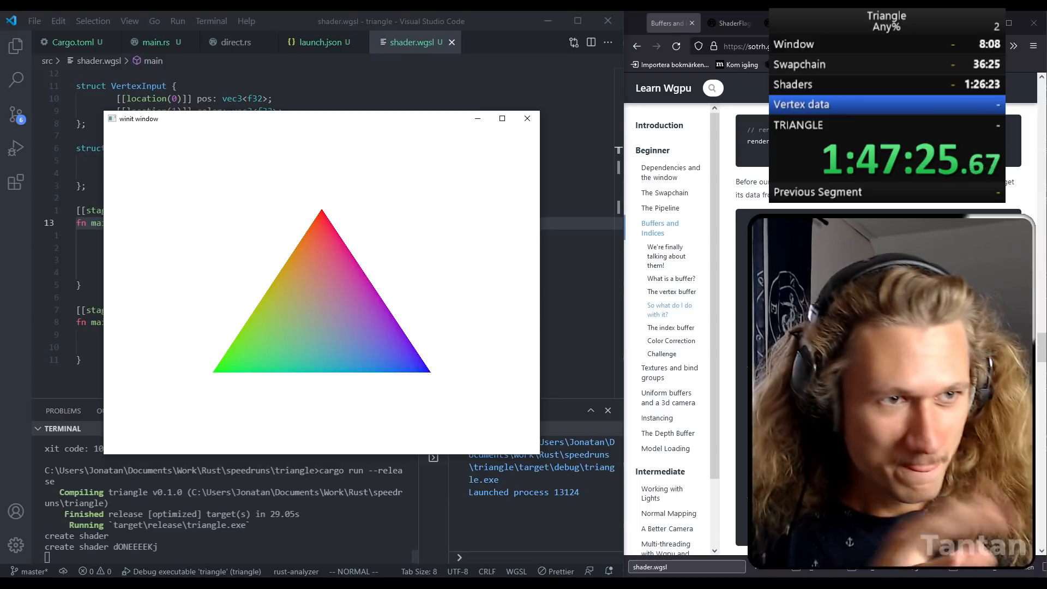
{"action": "mouse_move", "coordinate": [502, 117]}
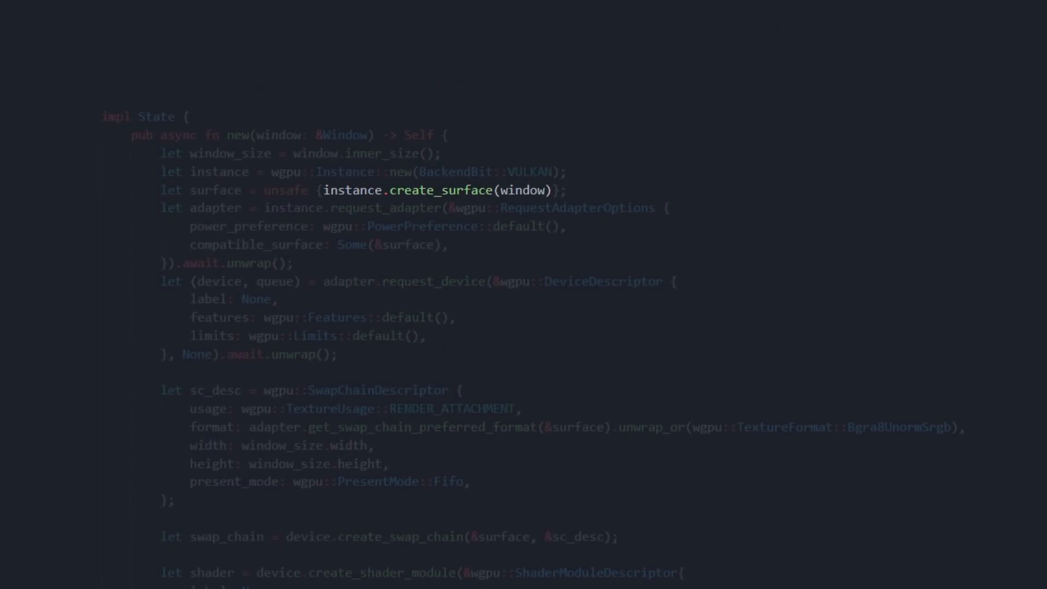
Step: Review the State impl while adding the render Ok(()) and resize todo!() stubs
{"action": "scroll", "scroll_direction": "up", "scroll_amount": 3}
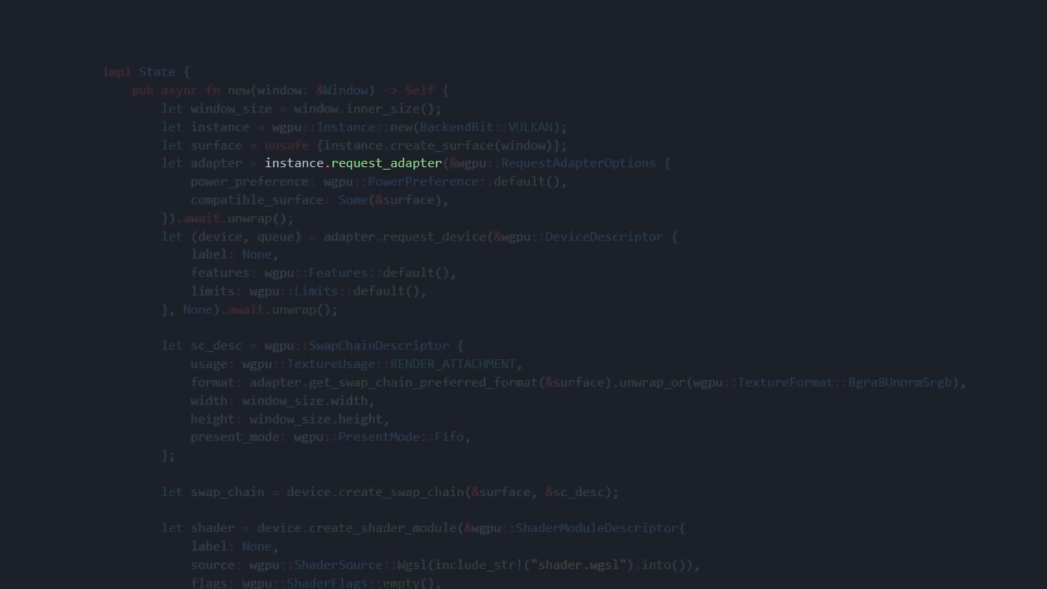
{"action": "scroll", "scroll_direction": "up", "scroll_amount": 3}
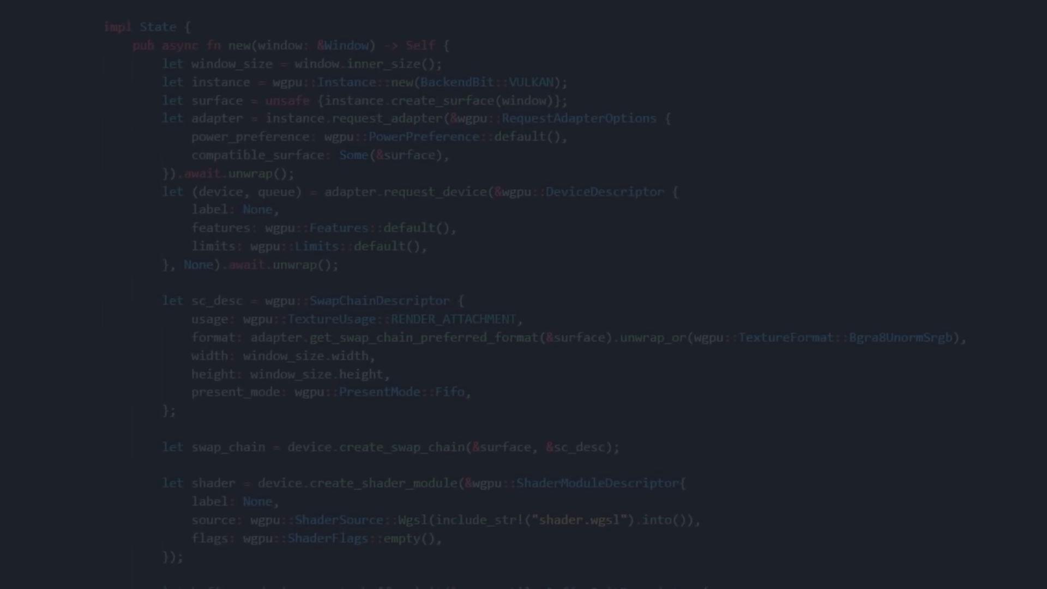
{"action": "scroll", "scroll_direction": "down", "scroll_amount": 3}
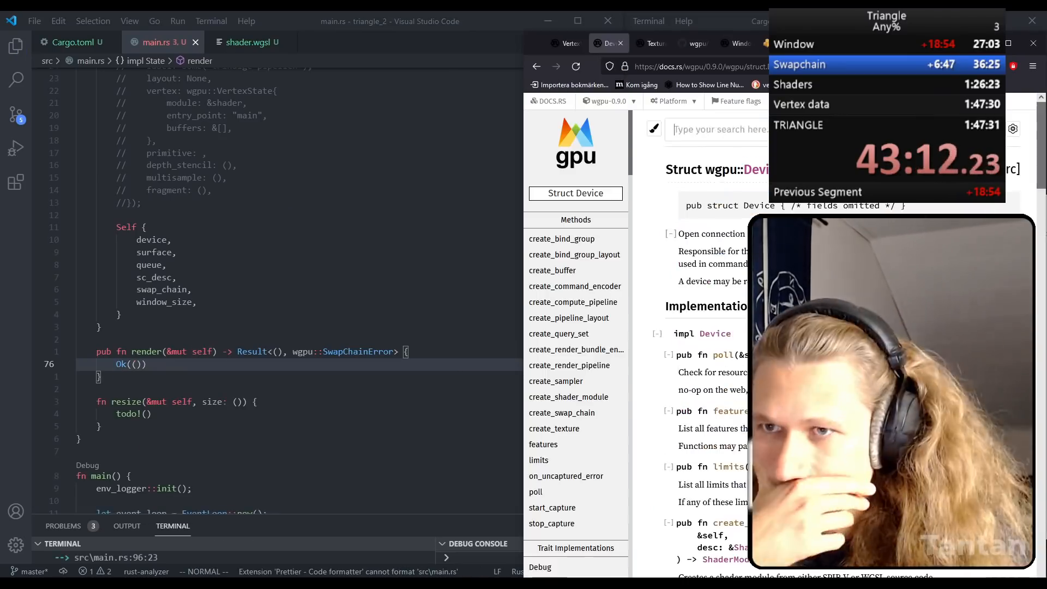
Step: Submit the encoded render pass with self.queue.submit() and run triangle_2 showing the gradient triangle
{"action": "type", "text": "self.queue.submit()"}
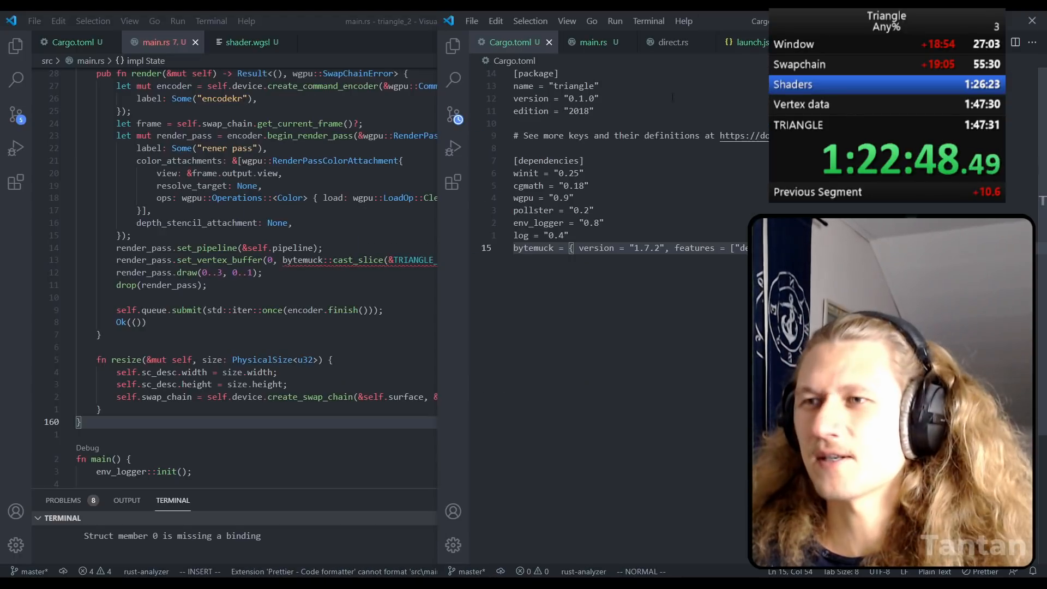
{"action": "left_click", "coordinate": [591, 42]}
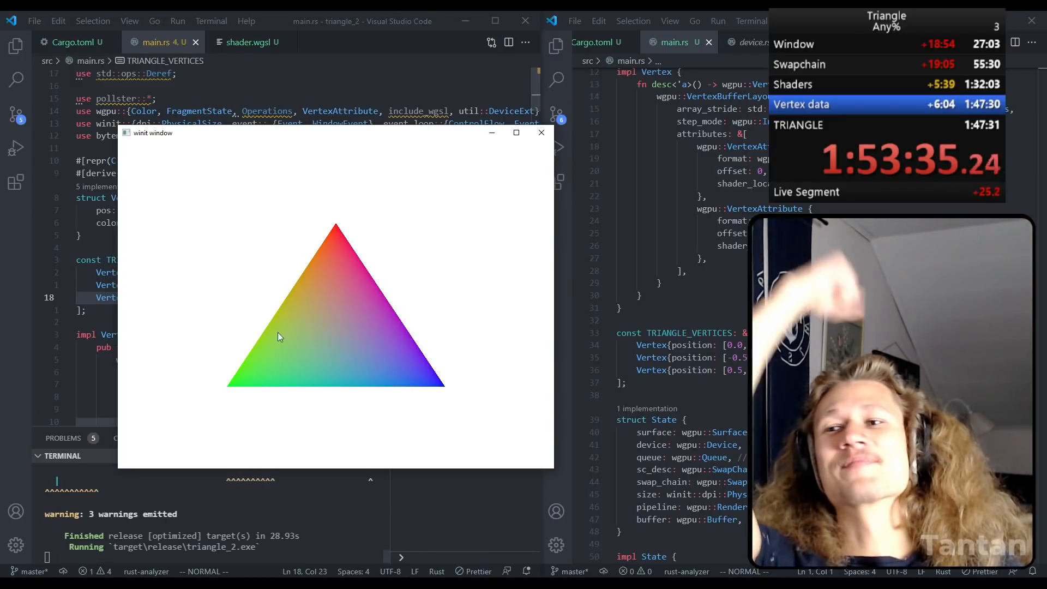
Step: Close the running triangle window before returning to the Command Prompt for cargo init
{"action": "left_click", "coordinate": [515, 132]}
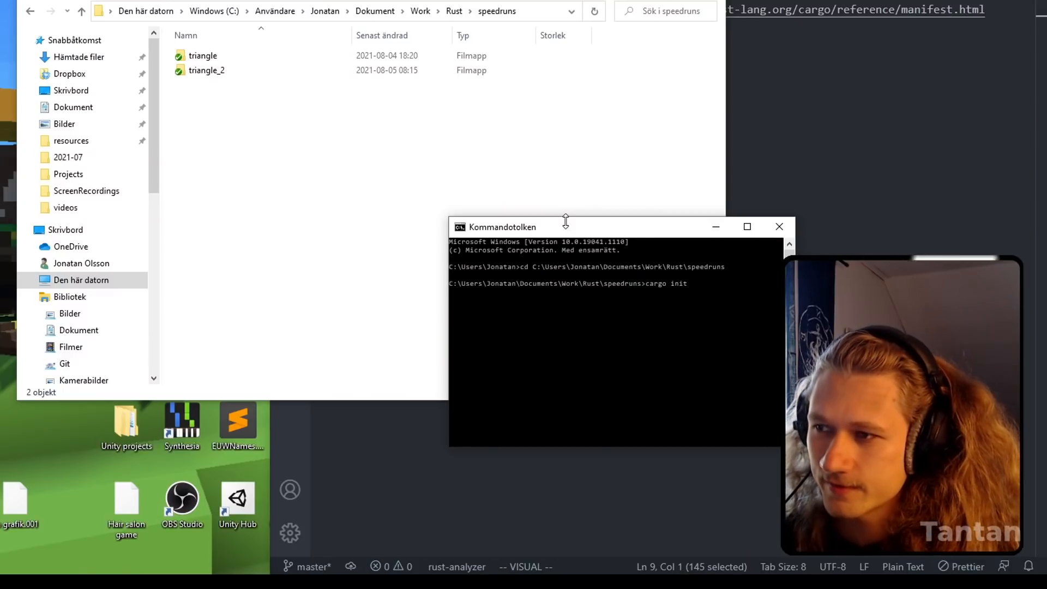
Step: Name the new cargo project triangle_3 when running cargo init
{"action": "type", "text": "triangle_3"}
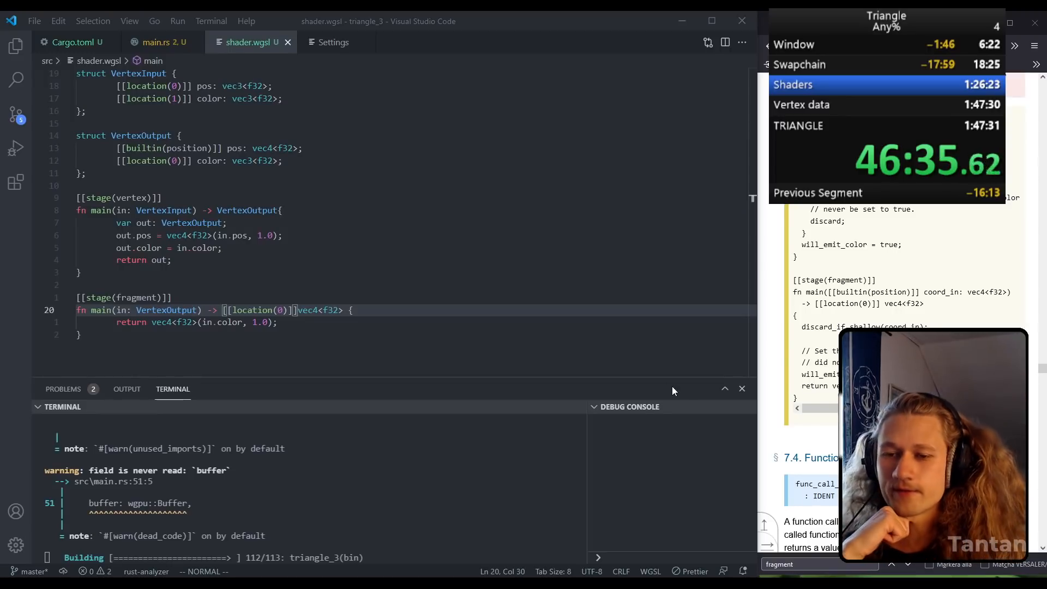
Step: Focus the terminal tab to finish cargo run --release for triangle_3
{"action": "left_click", "coordinate": [159, 43]}
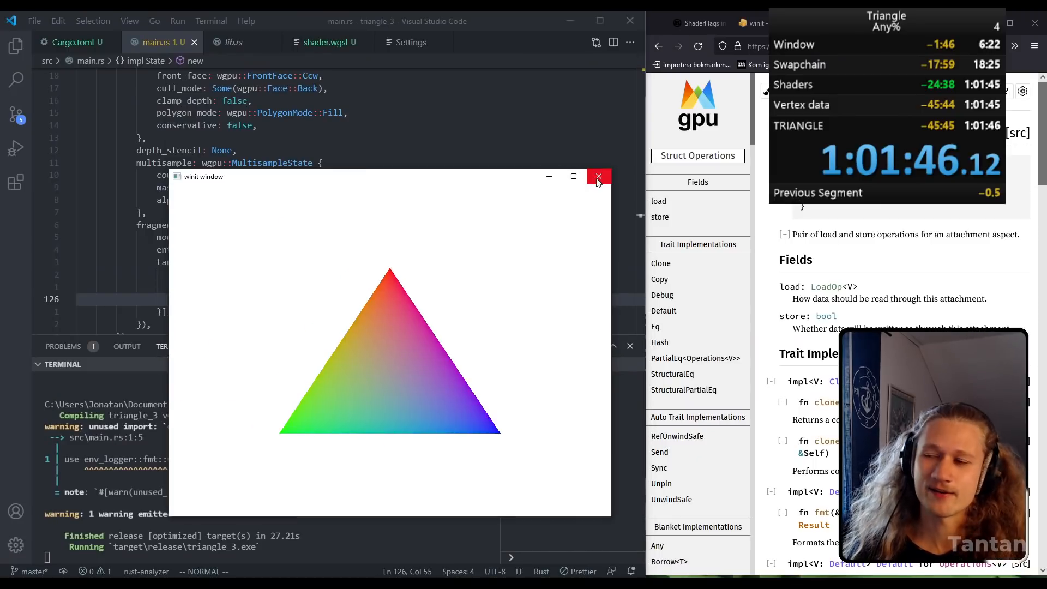
Step: Close the running triangle window before writing the render pipeline descriptor
{"action": "left_click", "coordinate": [596, 177]}
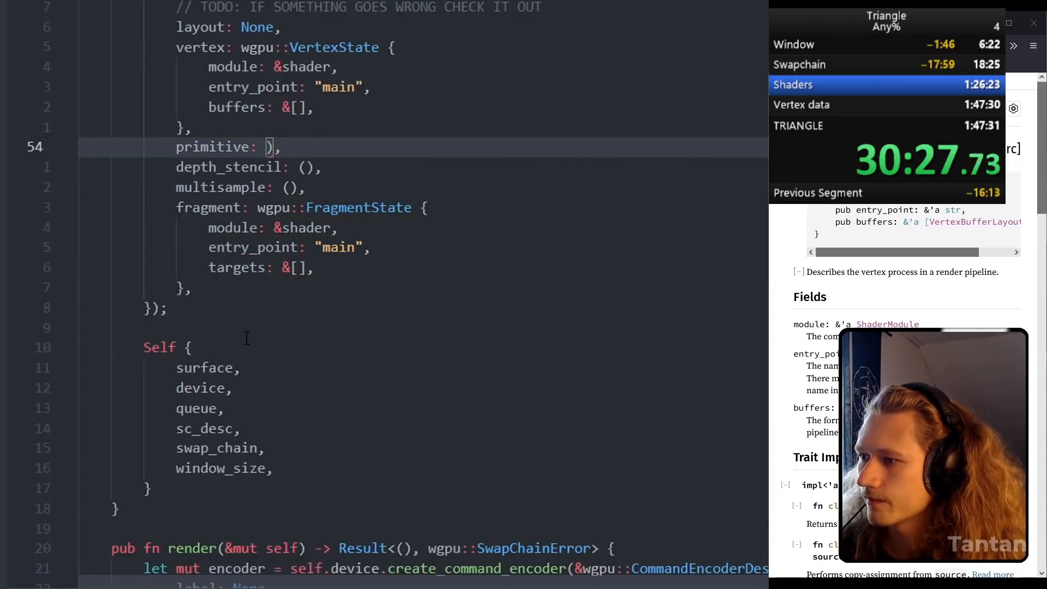
Step: Replace the primitive placeholder with wgpu::PrimitiveState { topology: wgpu::PrimitiveTopology::... }
{"action": "key", "text": "Backspace"}
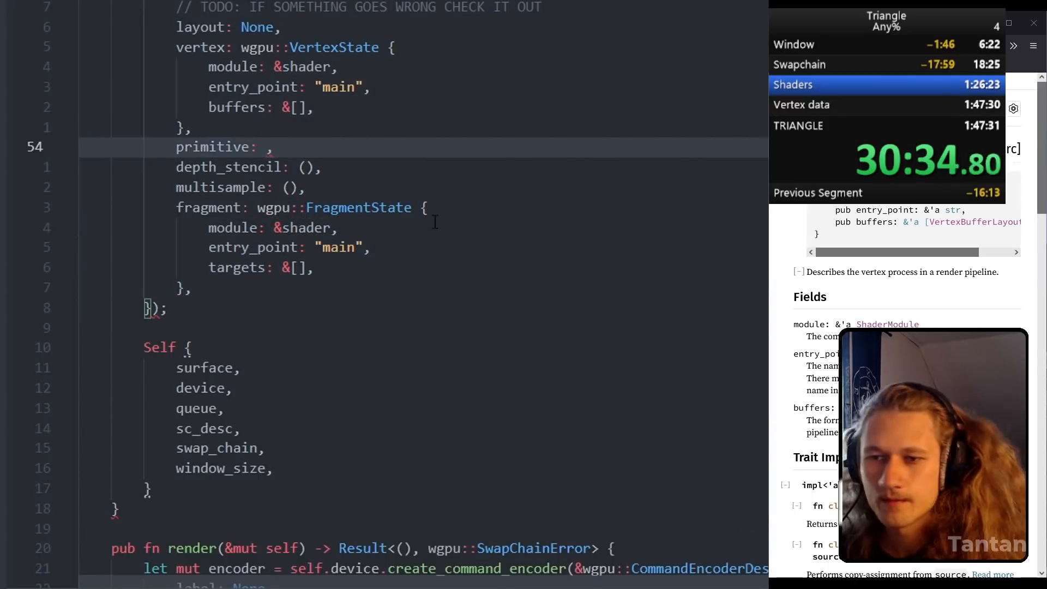
{"action": "type", "text": "wgpu::PrimitiveState {"}
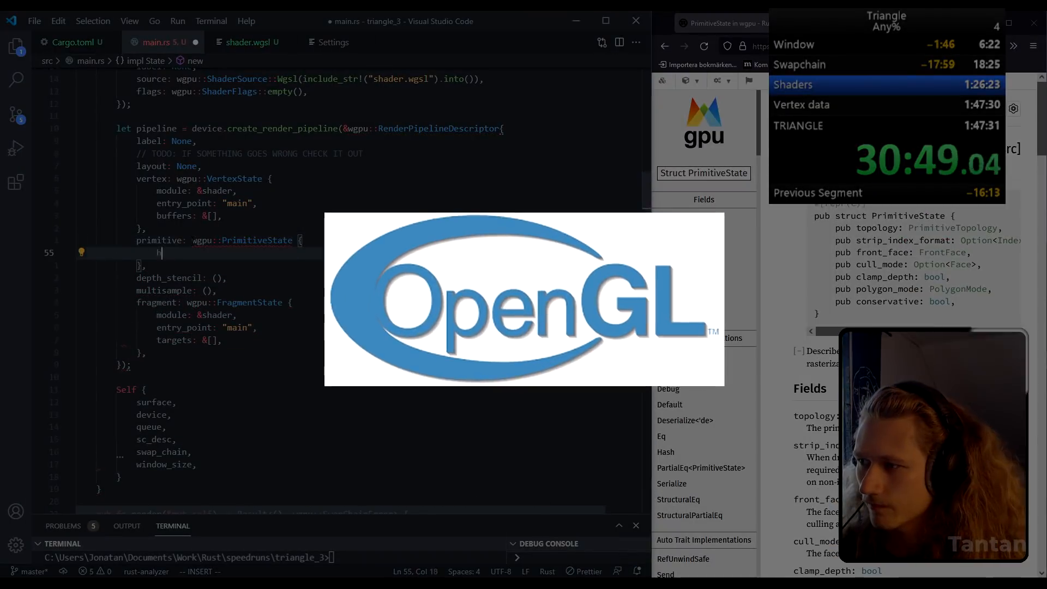
{"action": "type", "text": "topology: wgpu::PrimitiveTopology::"}
{"action": "type", "text": "render_pass.draw(0..3,m );"}
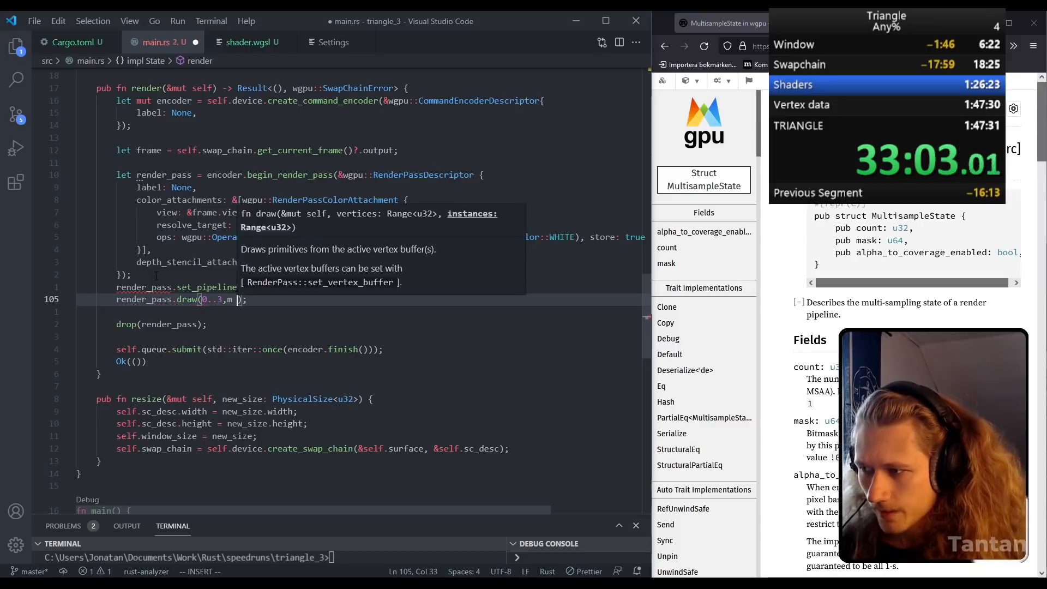
Step: Return to the file top and begin the Vertex struct's color field
{"action": "key", "text": "Escape"}
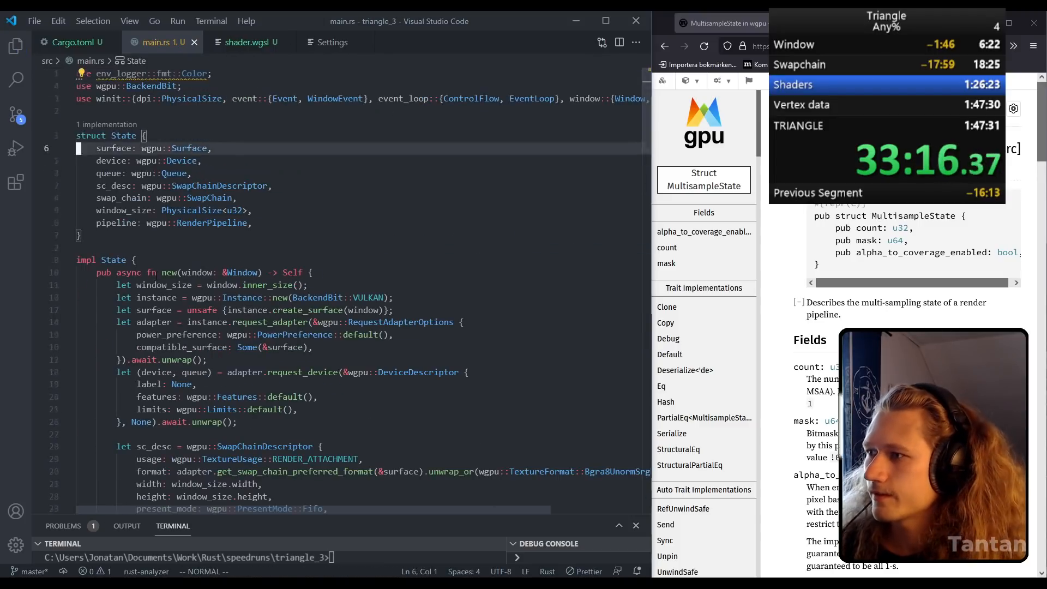
{"action": "type", "text": "co: [f32; 3],"}
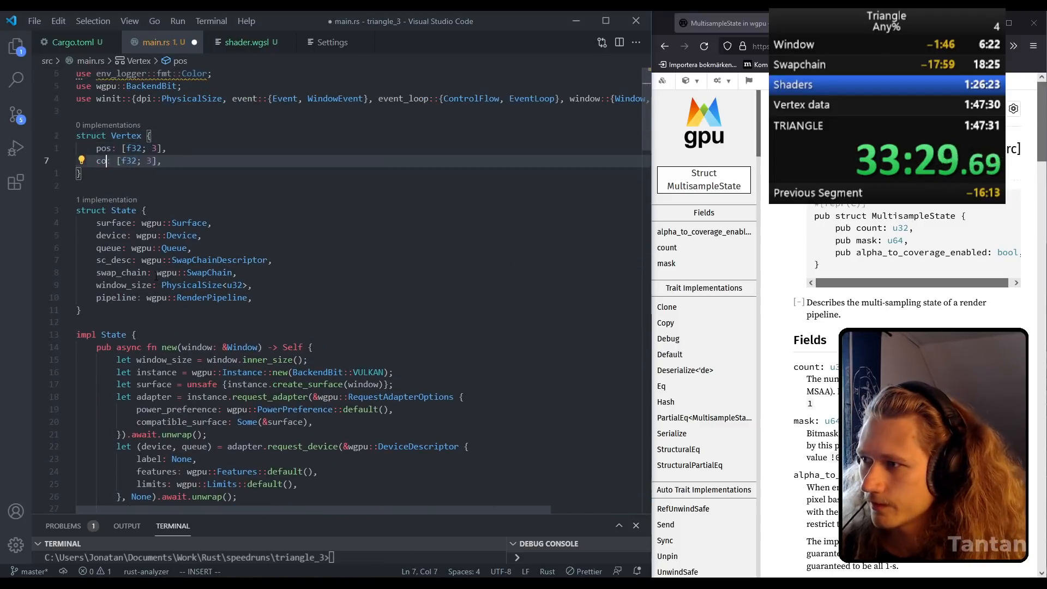